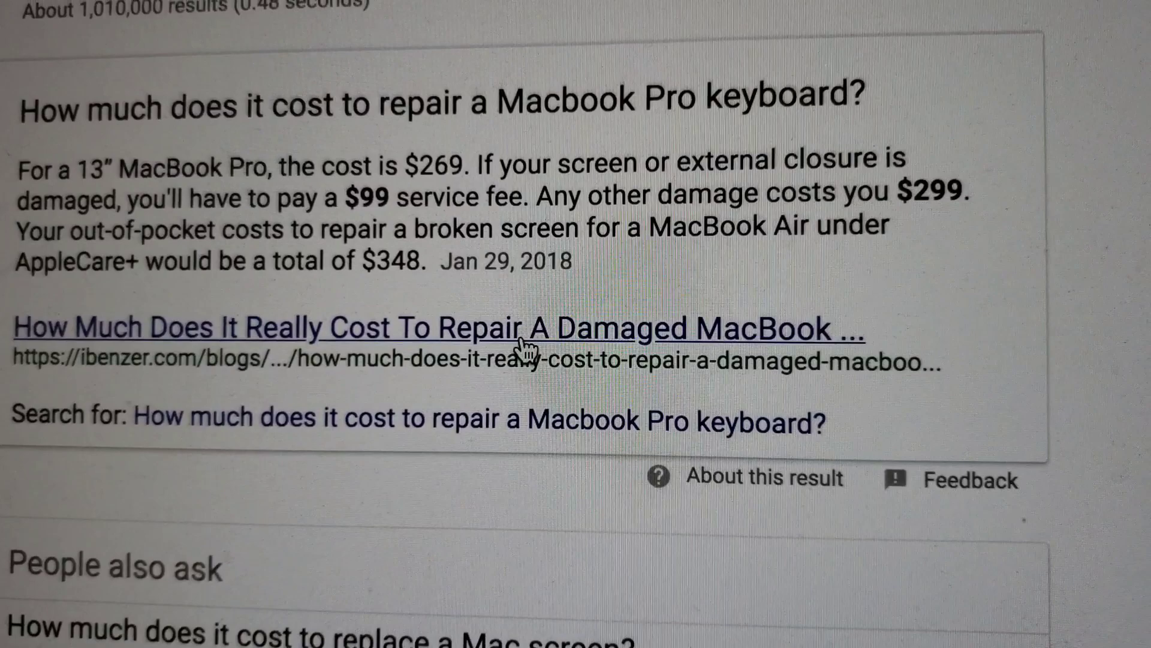
{"action": "scroll", "scroll_direction": "down", "scroll_amount": 3}
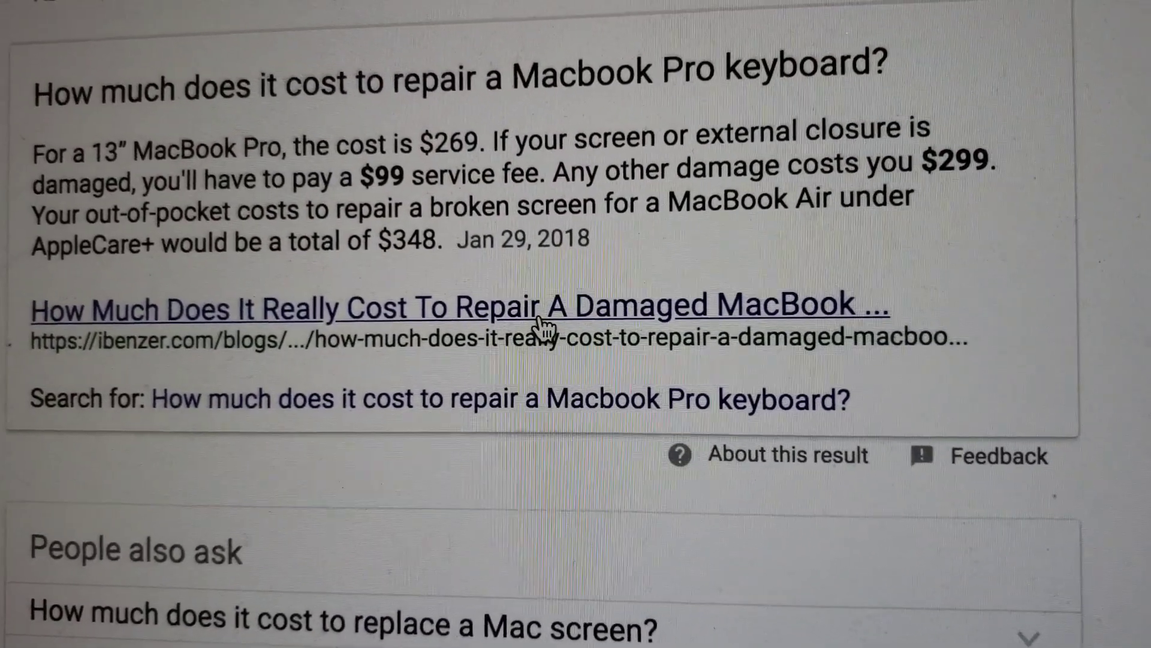
{"action": "scroll", "scroll_direction": "down", "scroll_amount": 3}
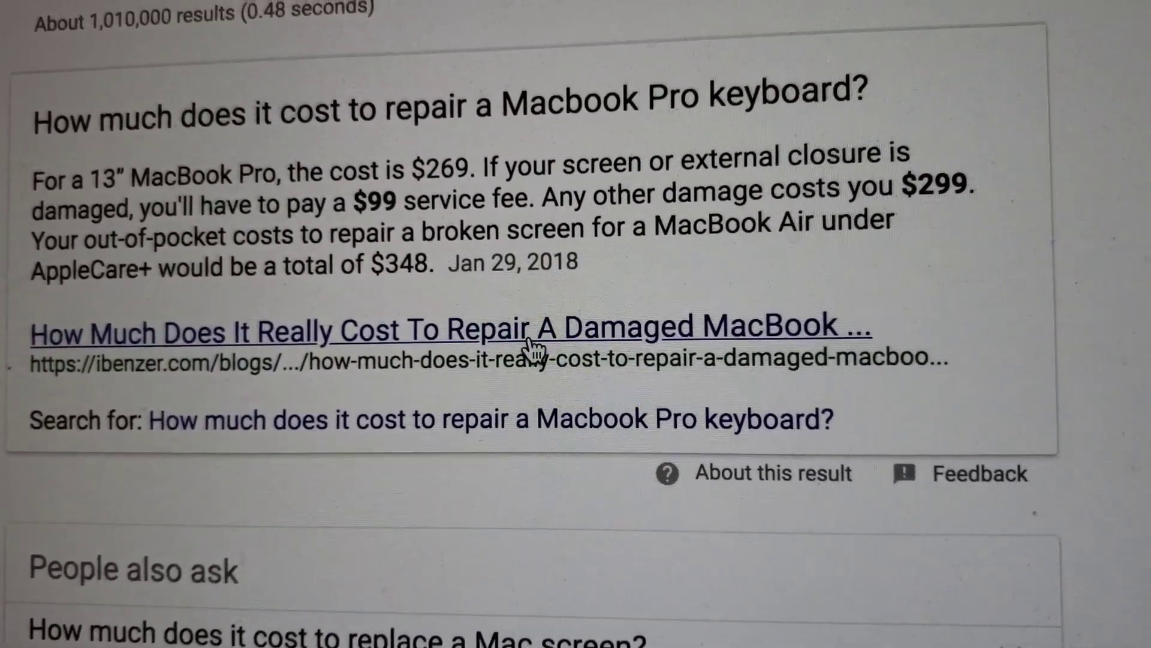
{"action": "scroll", "scroll_direction": "down", "scroll_amount": 3}
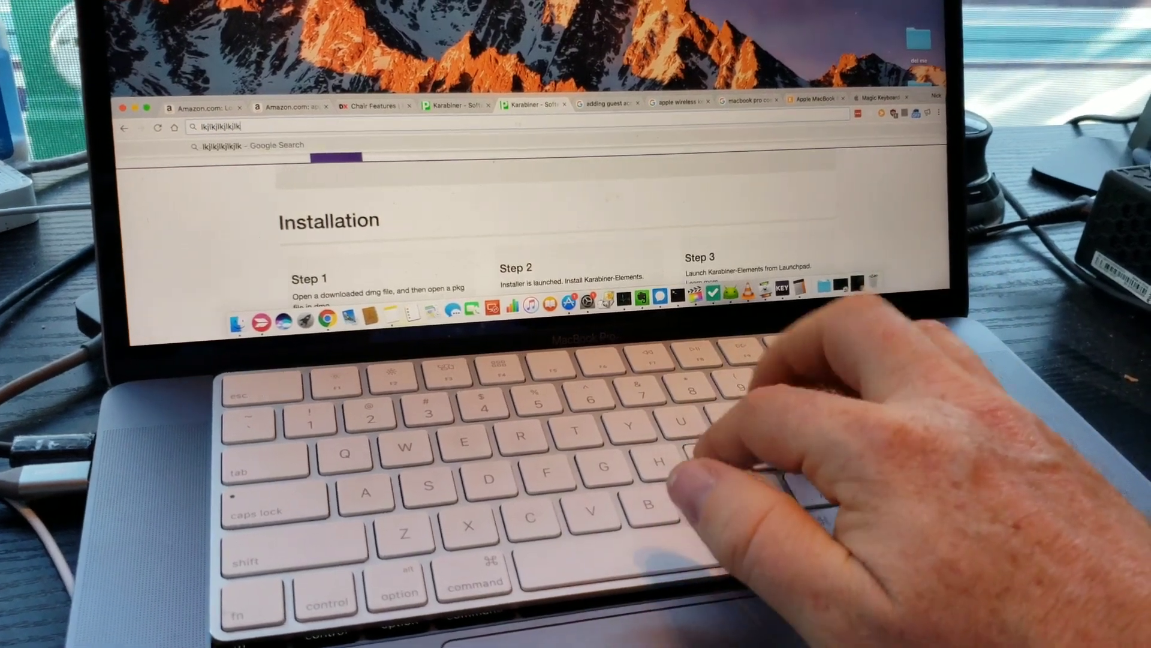
{"action": "type", "text": ";kkjhkhjghfgjfdxfgdzsdfgahrtdjghk"}
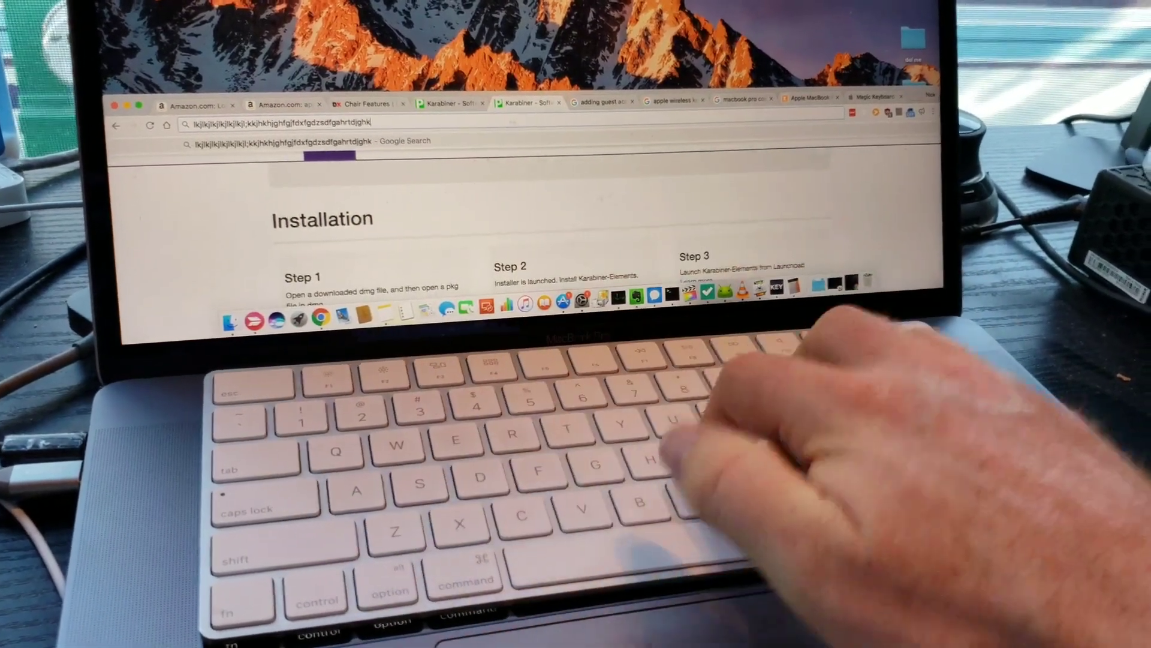
{"action": "type", "text": "ljkuilt6ru5werwetakuyg;'ouukdyetluithjkk.gj"}
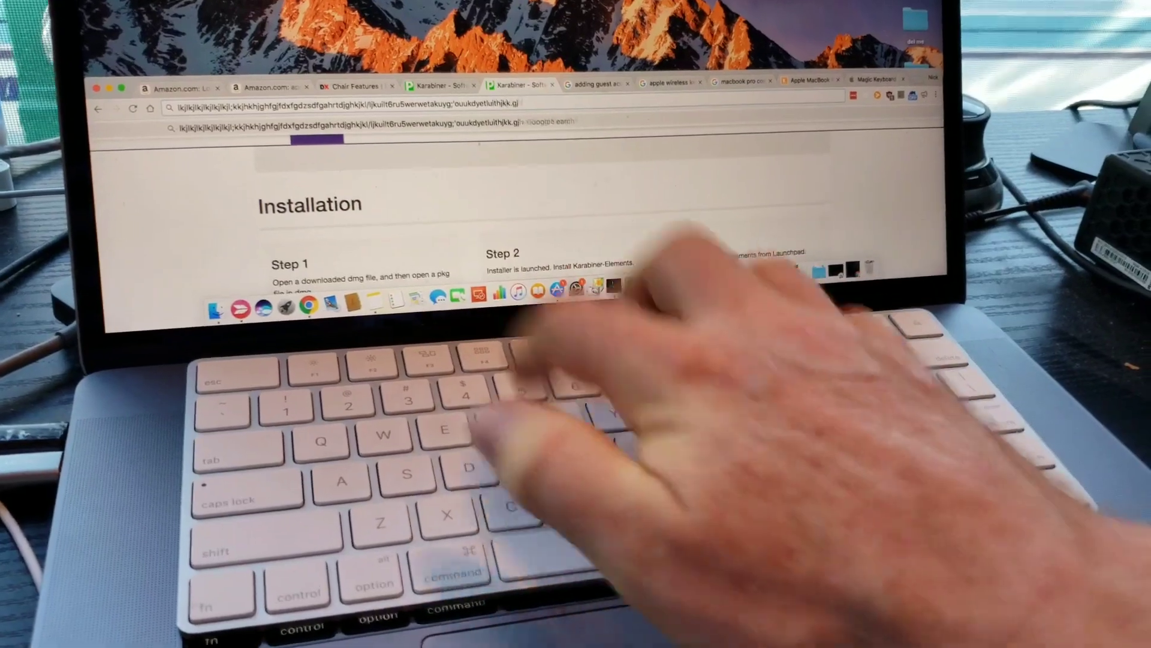
{"action": "type", "text": "gjhyrtjstw4wrttwr"}
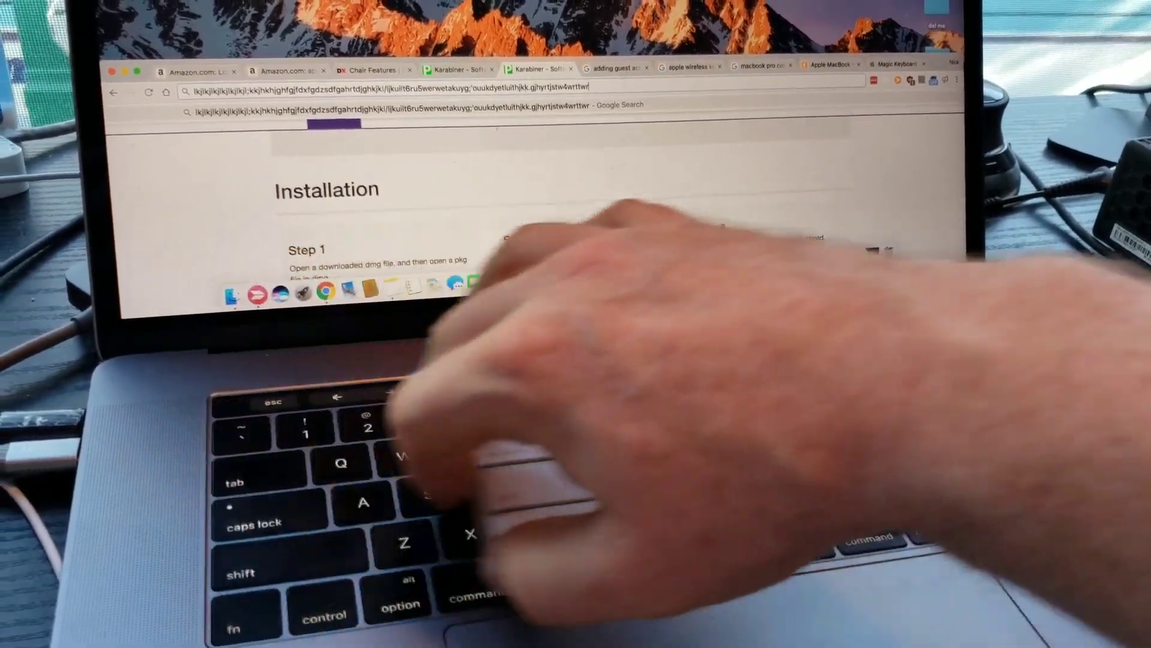